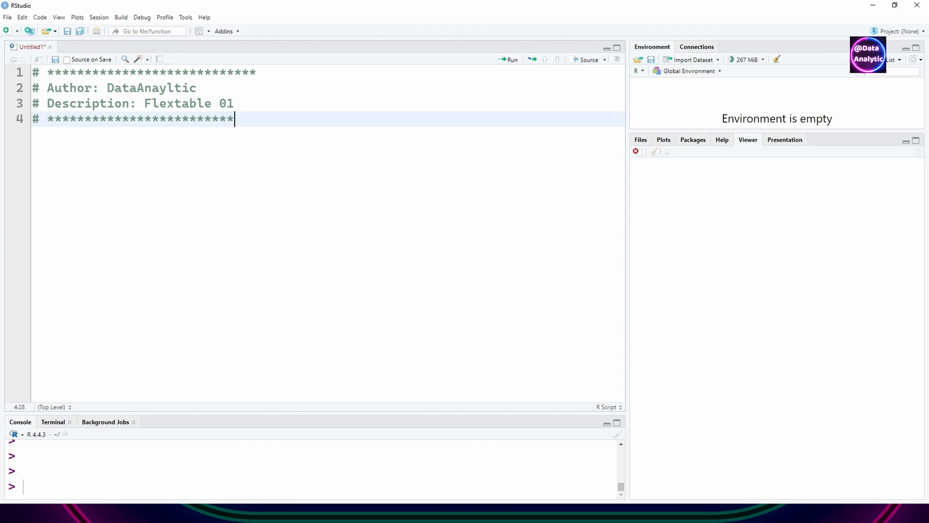
Step: Load flextable, dplyr and ggplot2, render mpg as a flextable, and rename its column headings
key(Enter)
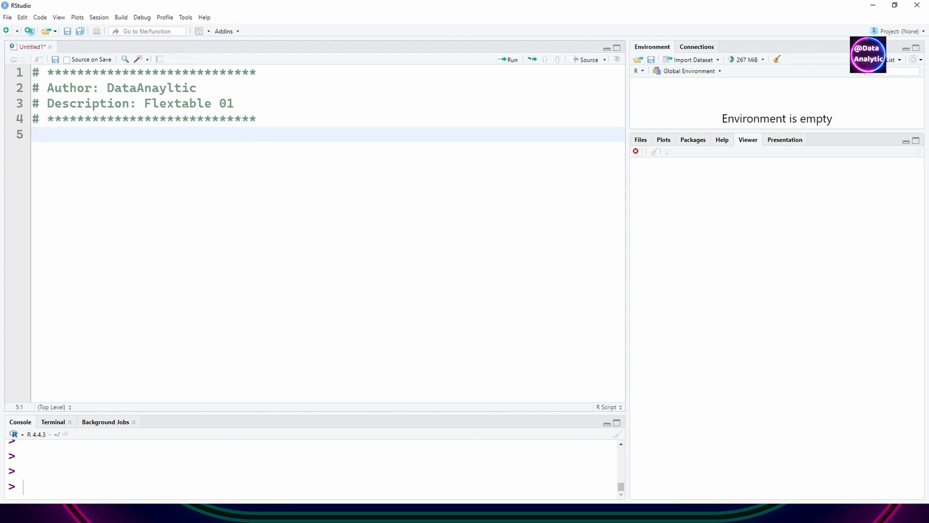
text(library(flextable) # For publication ready tables)
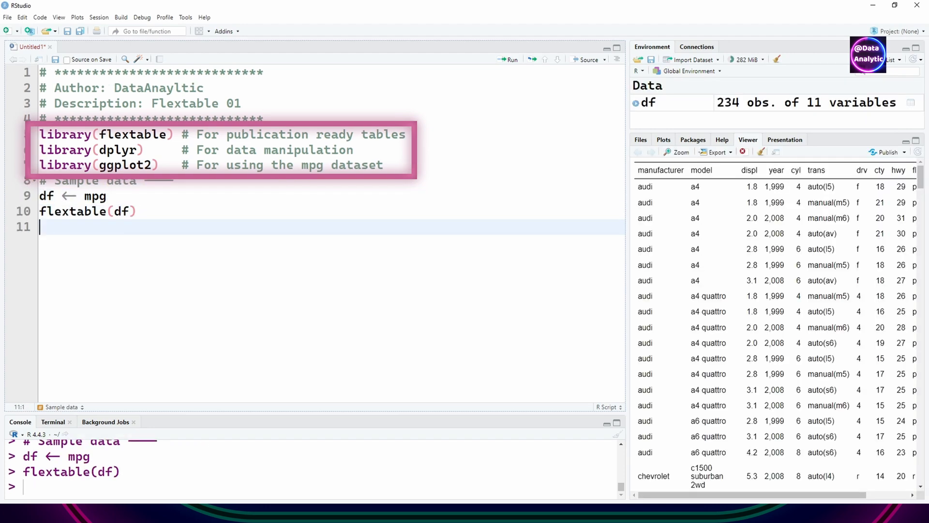
text(# Change the names of the colum)
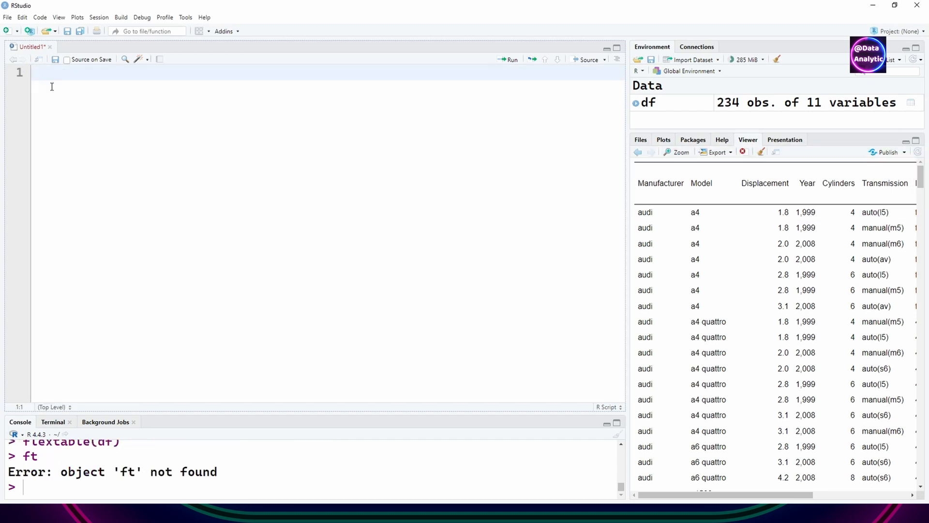
Step: Relabel headings such as 'Model', build the nine-row dfSmall table, and autofit its columns
text(# Change the headings to more descriptive names)
text(ft <- flextable(df)
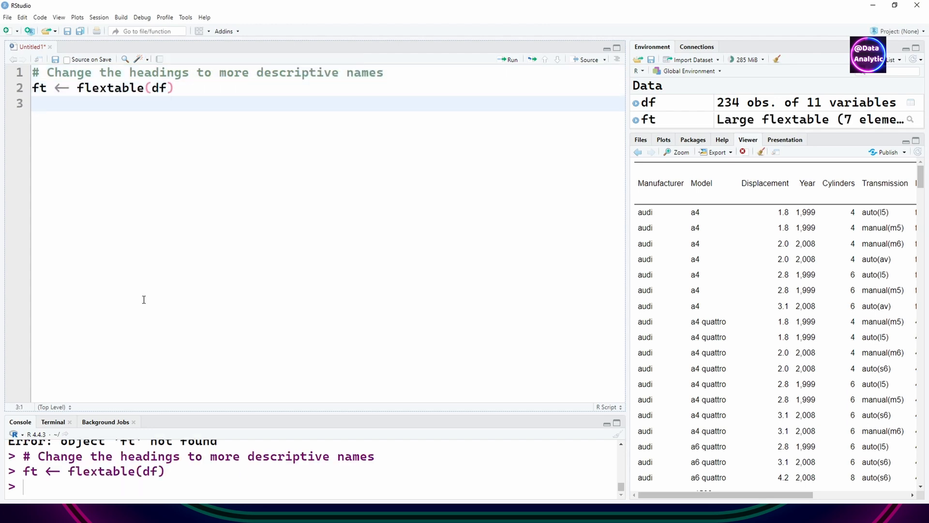
text(ft <- flextable::set_header_labels(ft, 'Mod')
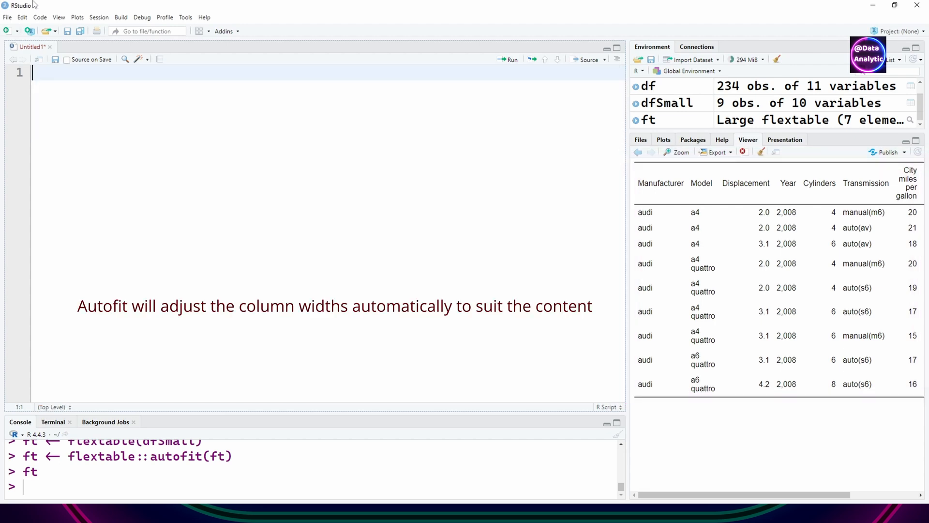
Step: Set every column width to 1, then widths c(3,0.5,0.5,1,1,1,1,0.4,1)
text(# Same width for all columns)
text(ft <- flextable(dfSmall)
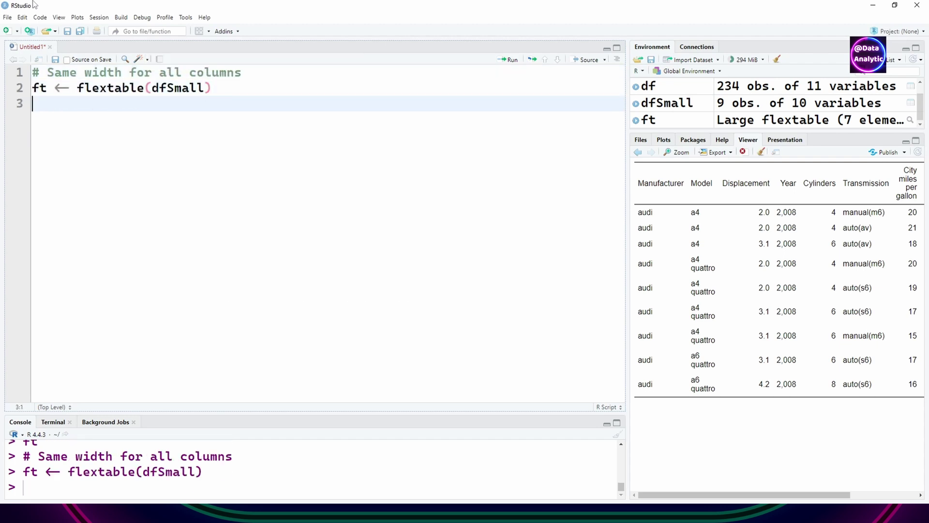
text(ft <- flextable::width(ft, width = 1))
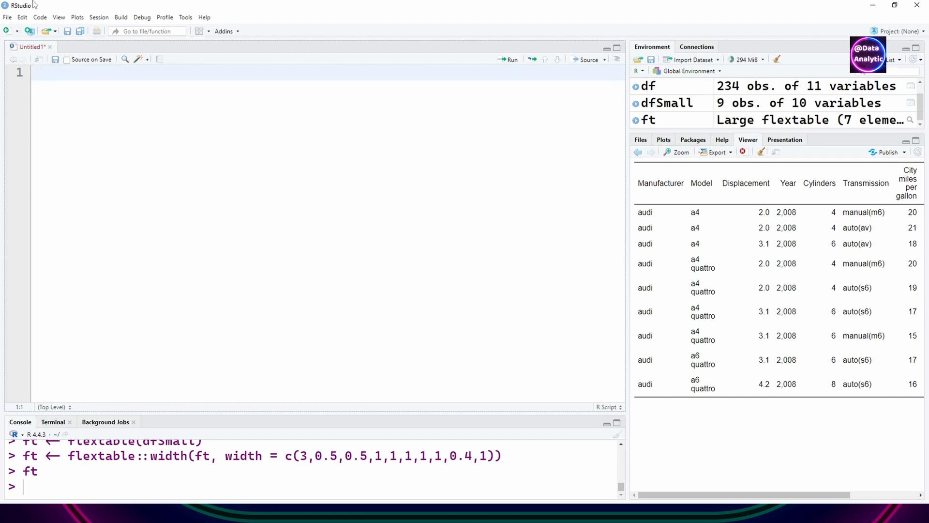
text(# Bold complete table)
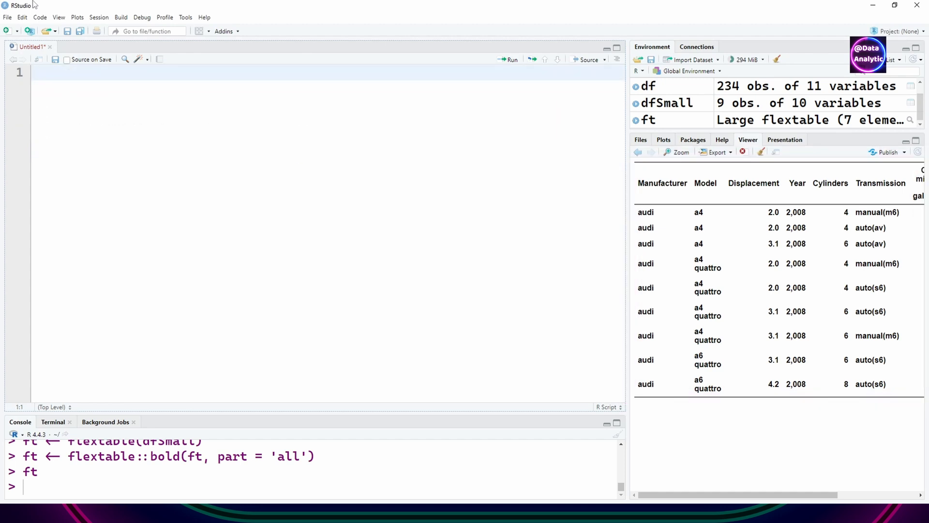
Step: Apply flextable::bold with part 'all', then 'body', then 'header'
text(# Bold the body)
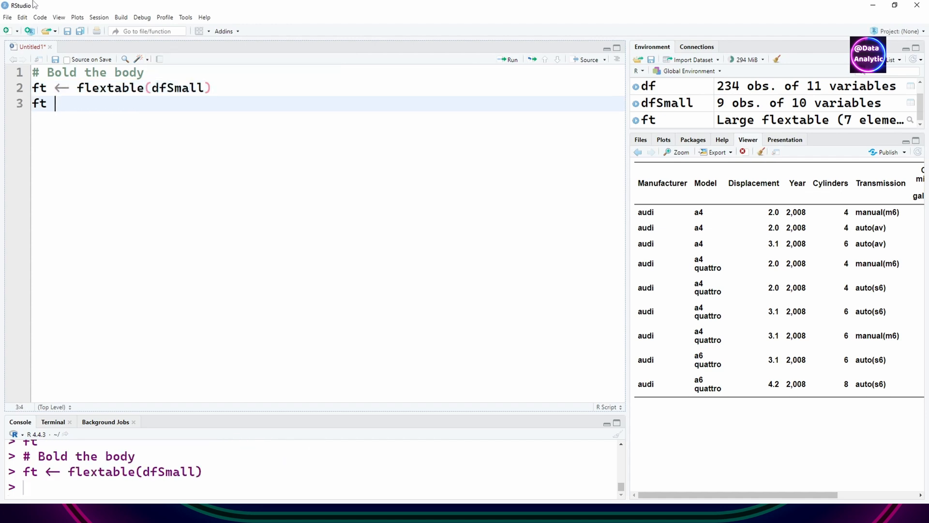
text(ft <- flextable::bold(ft, part = 'body'))
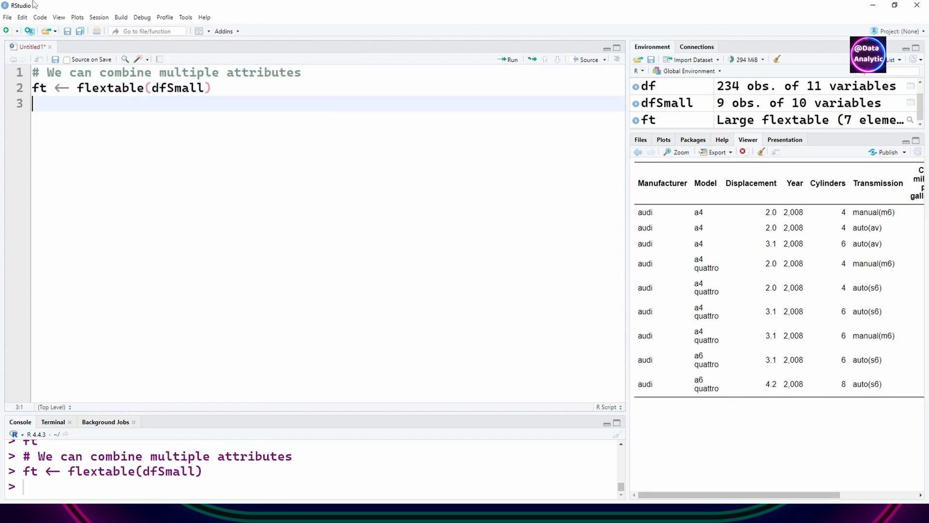
Step: Apply bold and italic to the header part and run to show the styled headings
text(ft <- flextable::bold(ft, part = 'he'))
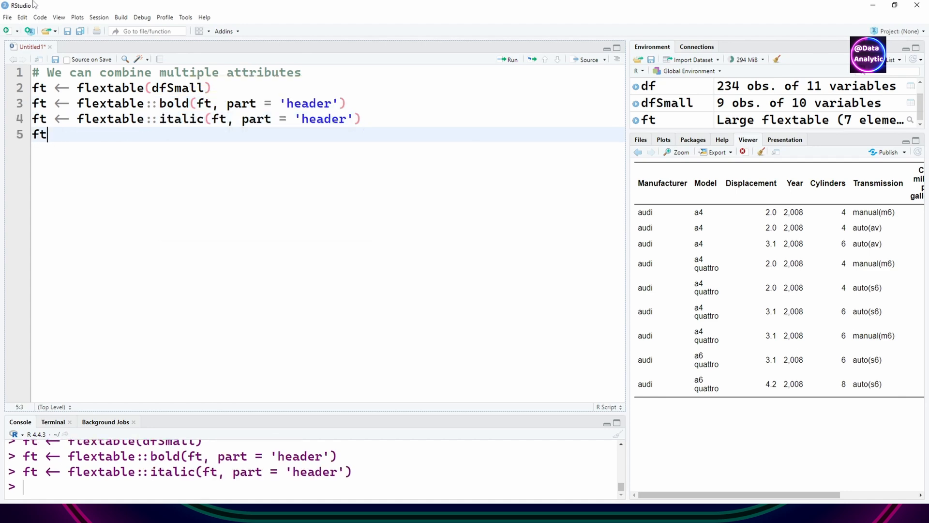
key(Enter)
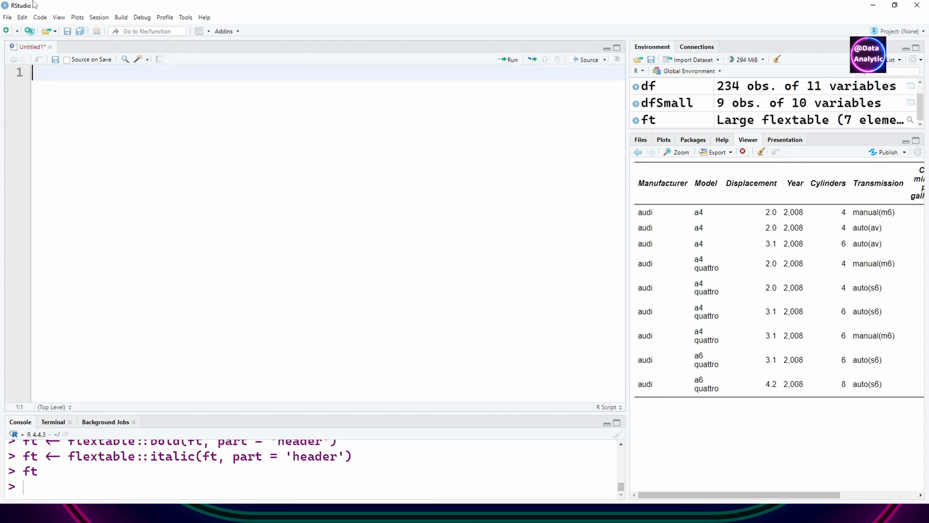
text(# Referring to rows and columns to control formatting)
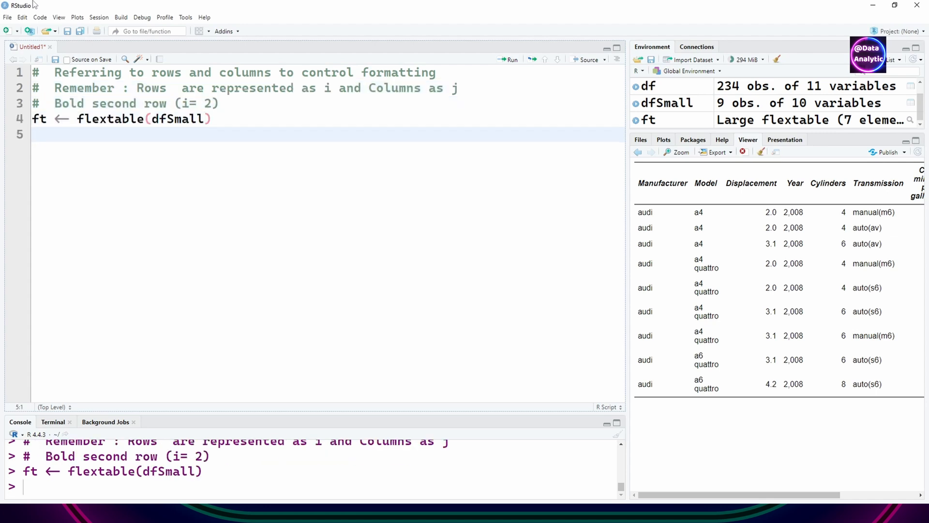
Step: Bold row i = 2, then column j = 2, then columns c(1,2,5)
text(ft <- flextable::bold(ft, i= 2))
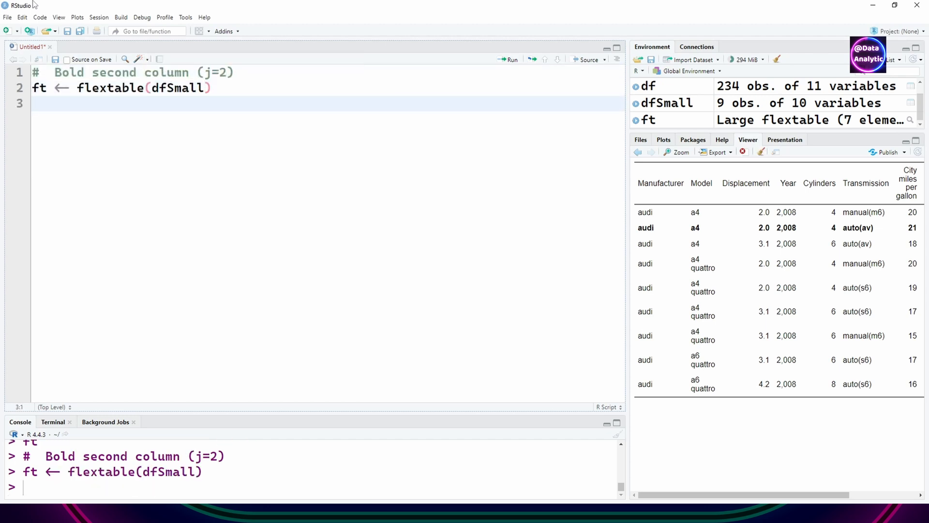
text(ft <- flextable::bold(ft, j= 2))
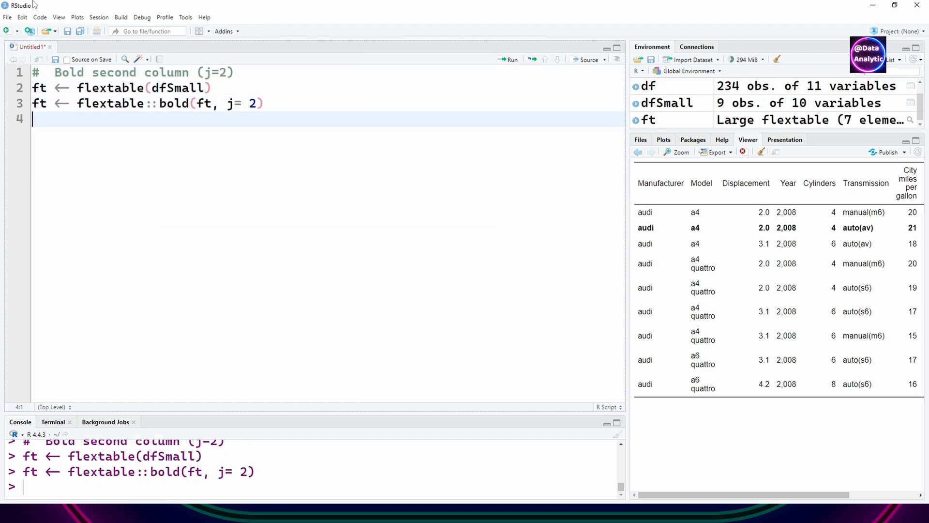
text(ft)
text( 1,2 and 5th)
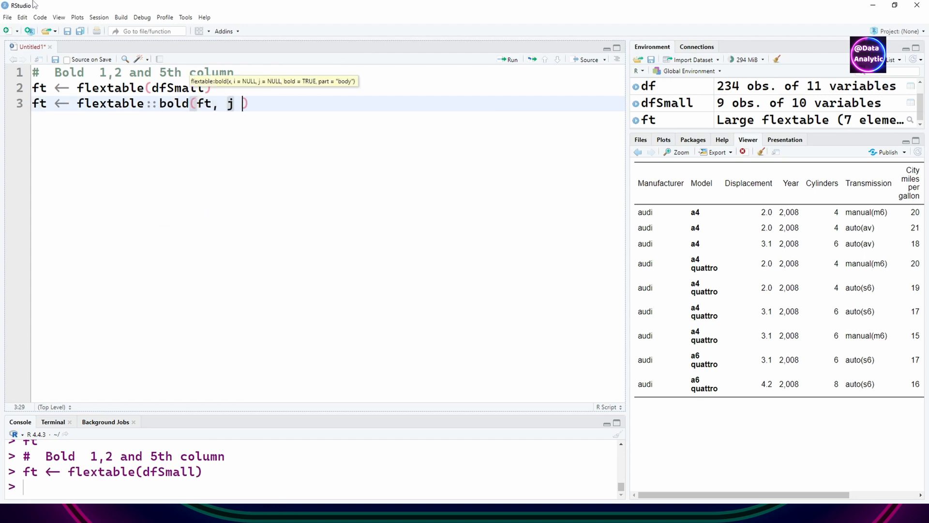
text(= c(1,2,5)))
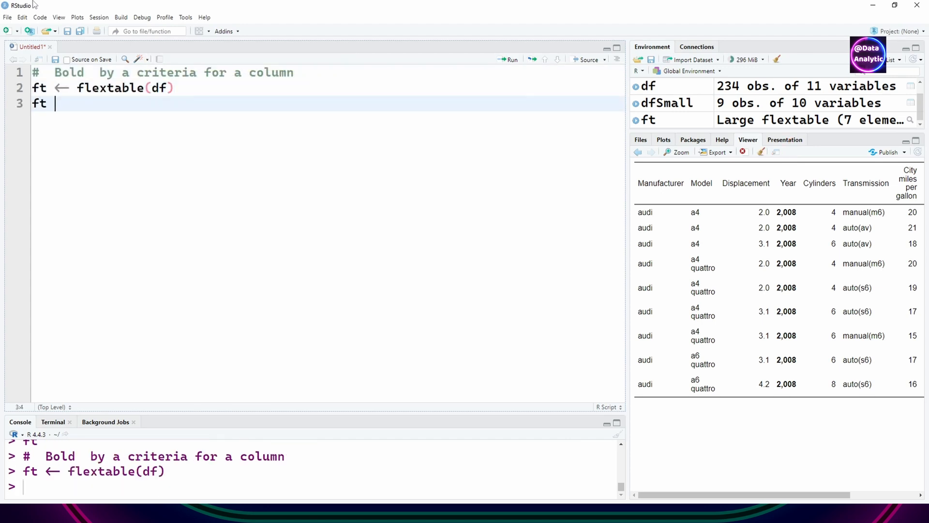
Step: Bold rows where Model == 'a4', then rows with Cylinders == 6 and Model 'a4'
text(flextable::bold(ft,i = ~ Model == 'a4'))
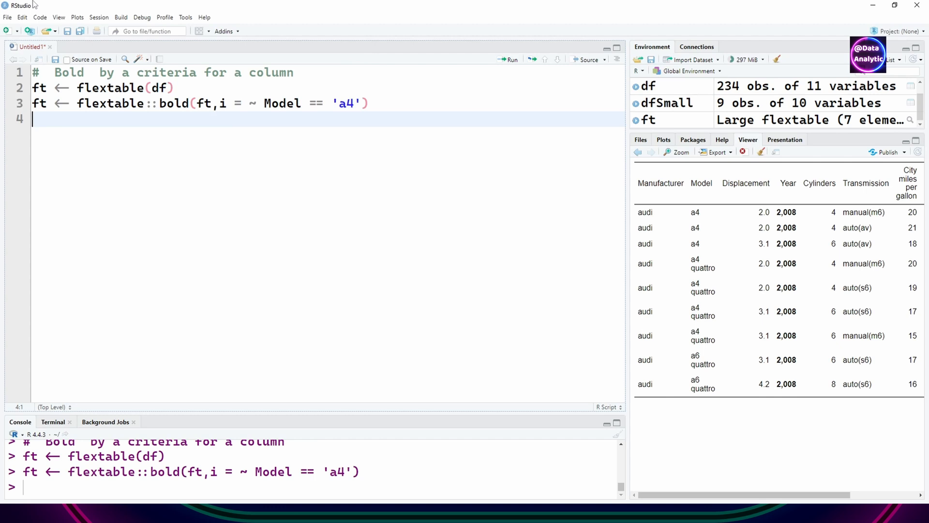
text(ft ← flextable(df))
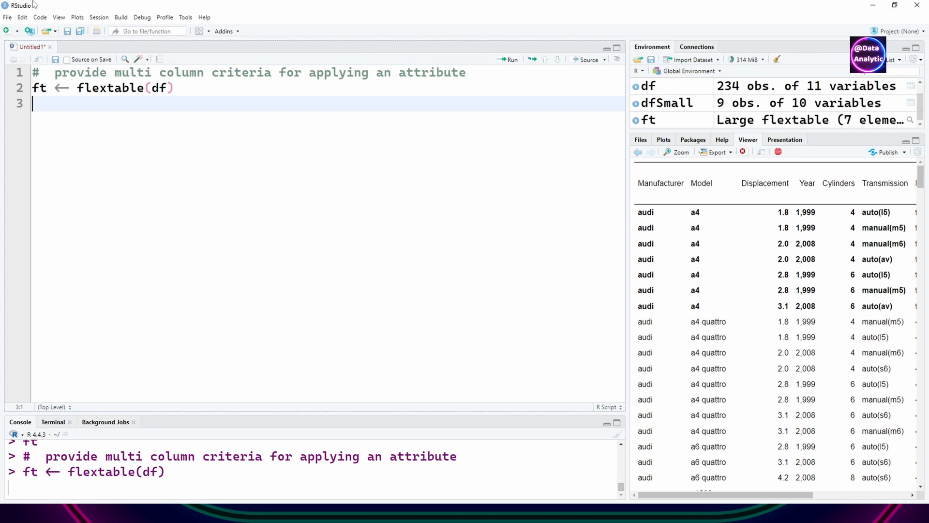
text(ft <- flextable::bold(ft,i =))
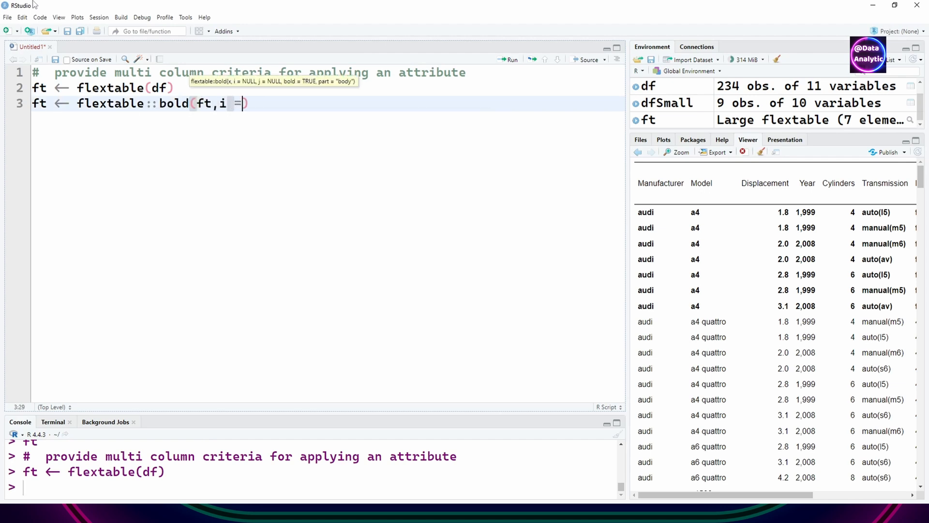
text(~Cylinders == 6 & Model == 'a4'))
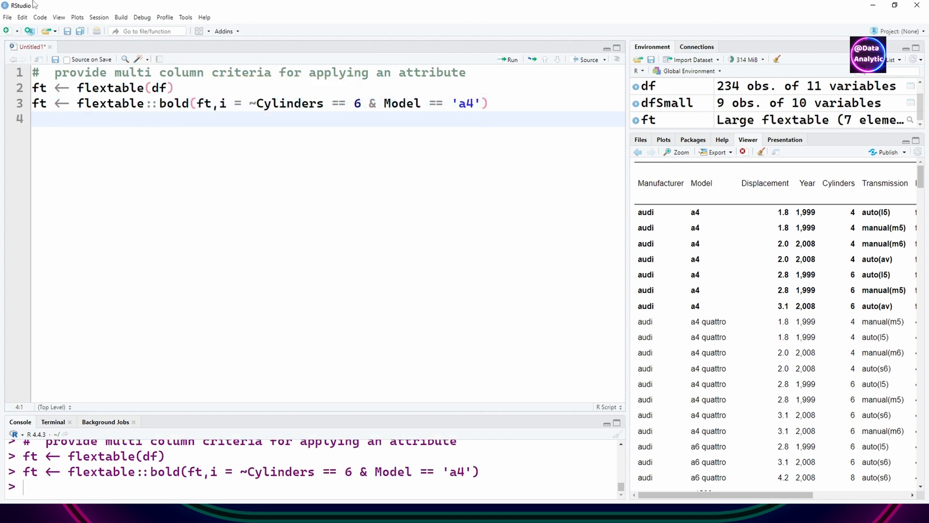
text(ft)
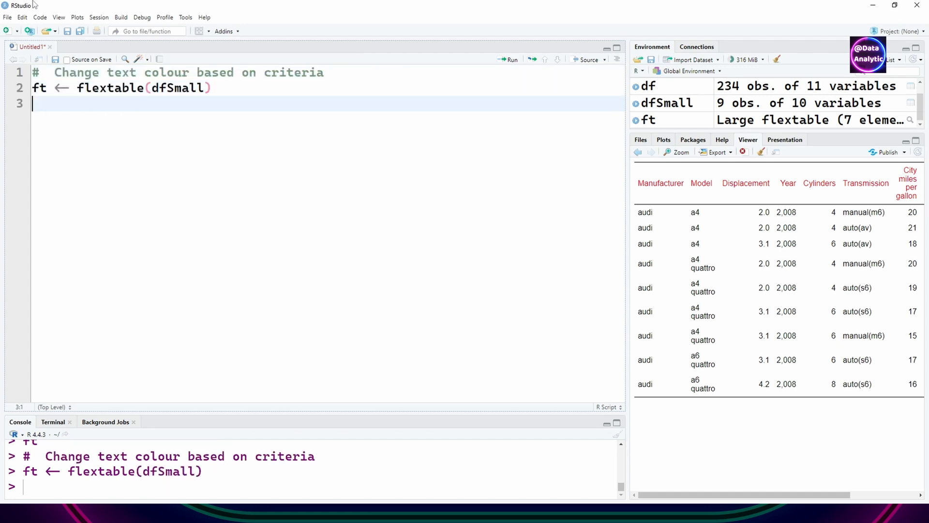
Step: Colour rows with Highway miles per gallon above 27 red, and begin a background-colour section
text(ft <- flextable::color(ft, ~ `Highway miles per gallon` > 27 ,col)
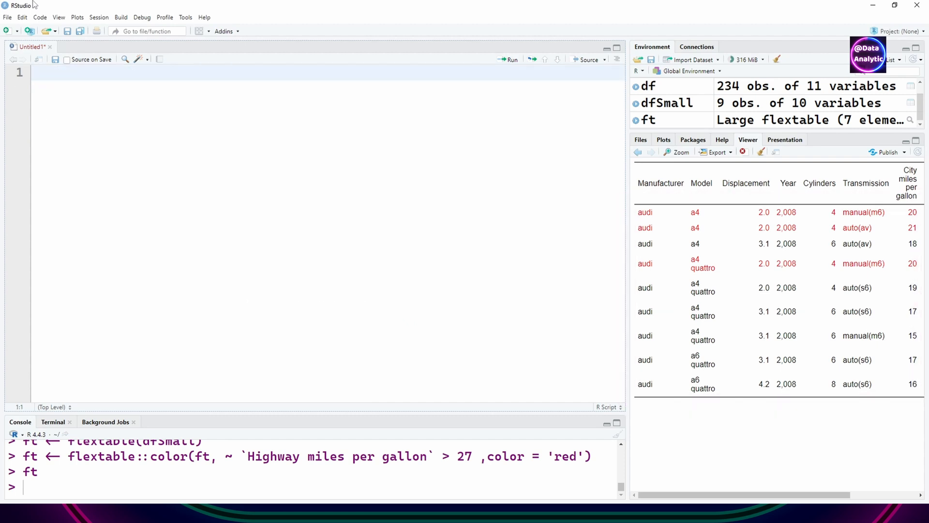
text(# Set background colour of header)
text(ft <- flextable(dfSmall)
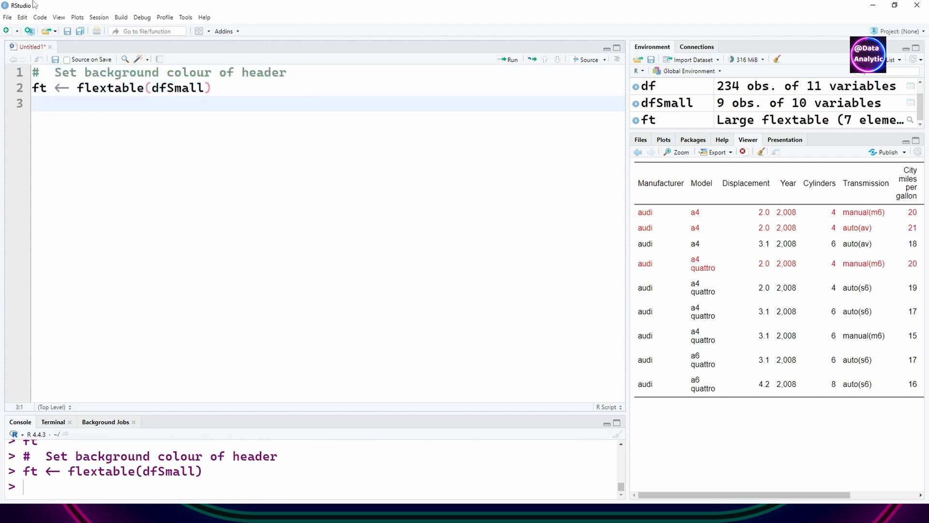
Step: Apply a yellow bg to the header part, then to the body
text(ft <- flextable::bg(ft, bg ='yellow', part = 'hea'))
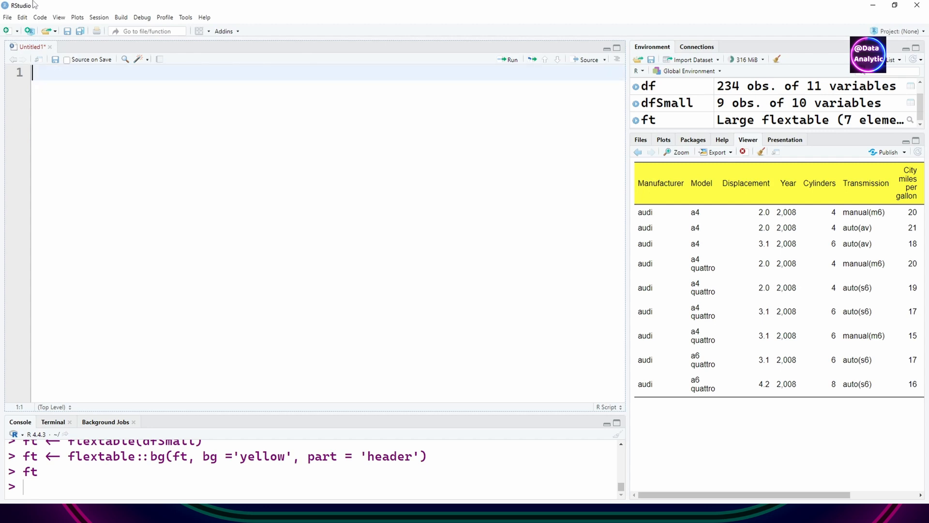
text(flextable::bg)
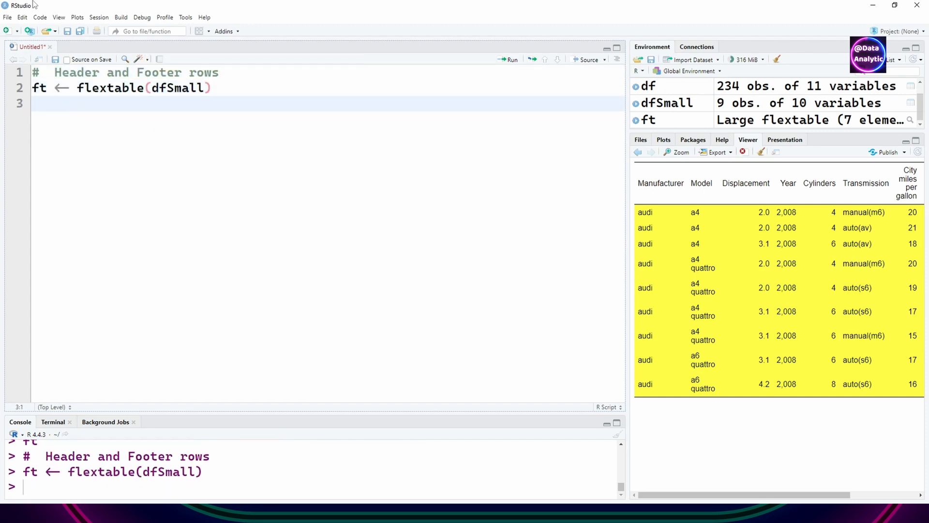
Step: Run add_header_lines with 'This is the header' and print the table
text(ft <- flextable::add_header_lines(ft, 'This is the he'))
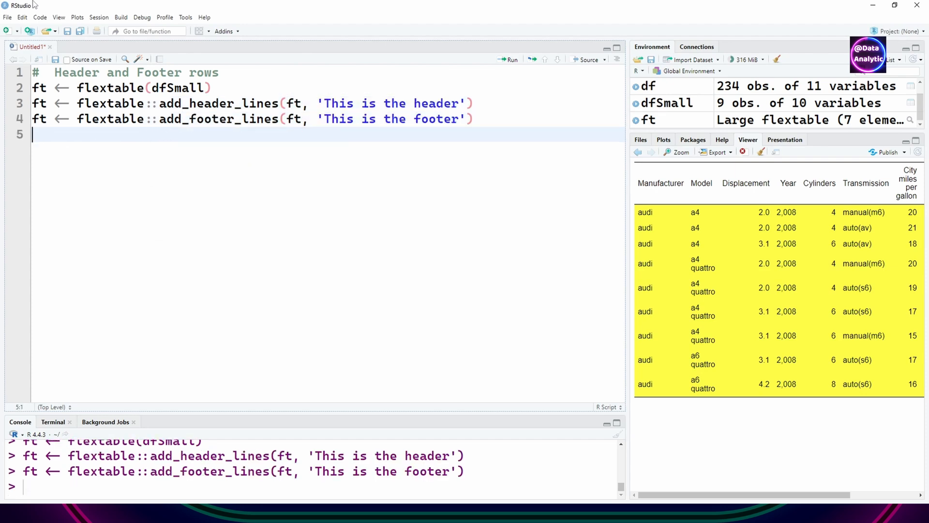
text(ft)
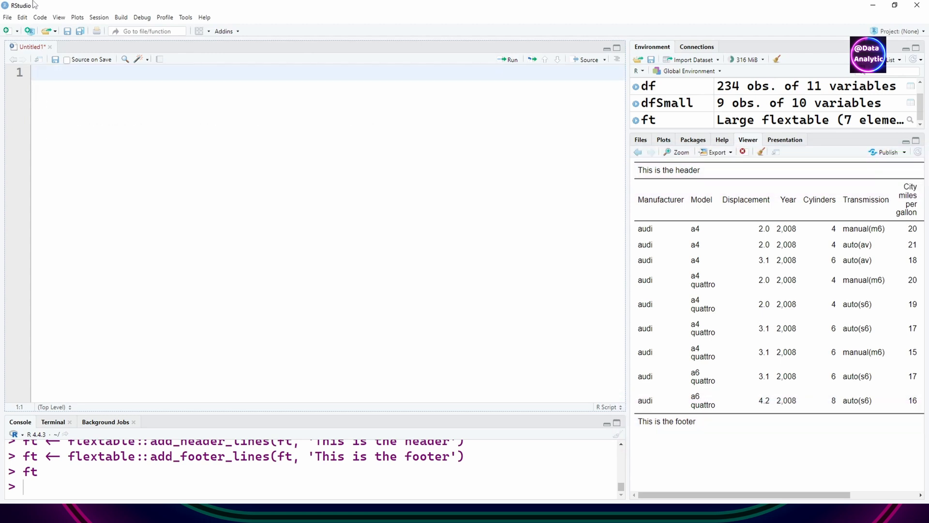
text(ft <- flextable(dfSmall)
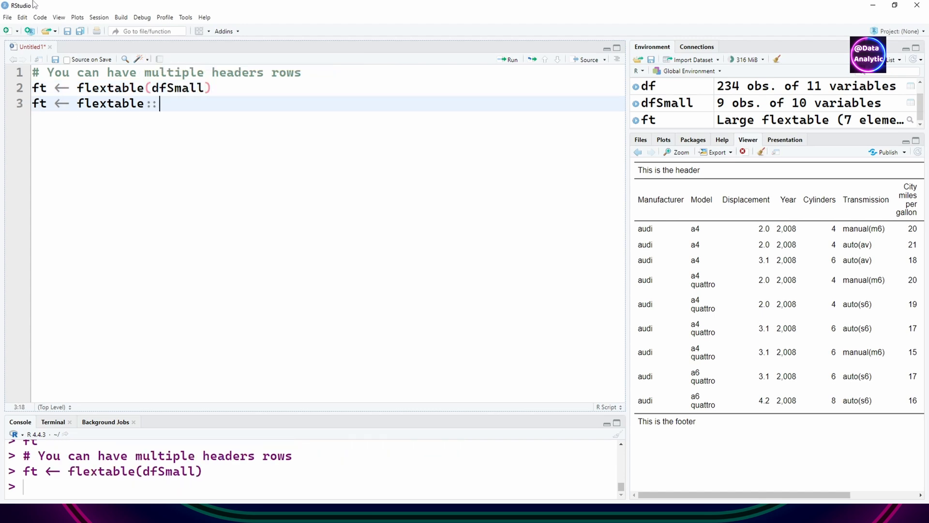
Step: Add header lines 'This is header 1' to 'This is header 3' with left, centred and right alignment
text(add_header_lines(ft, 'This is header 1'))
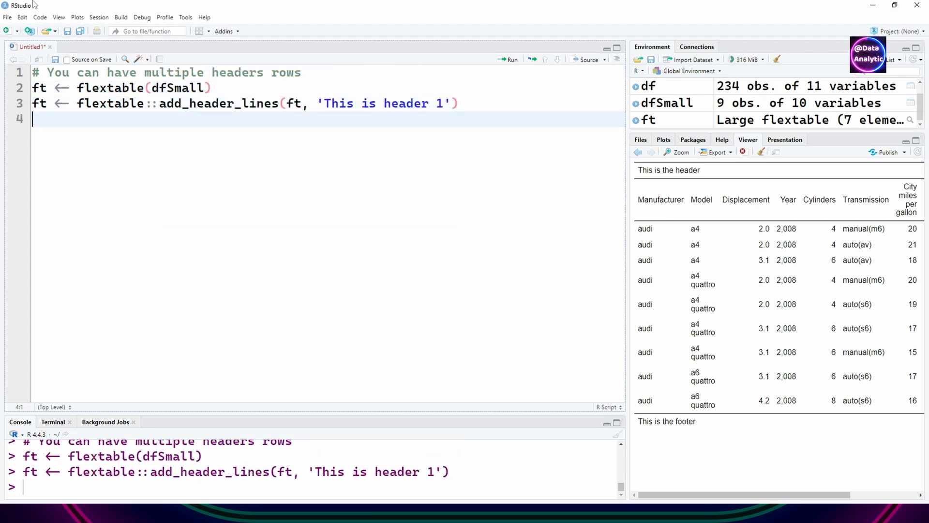
text(ft <- flextable::add_header_lines(ft, 'T'))
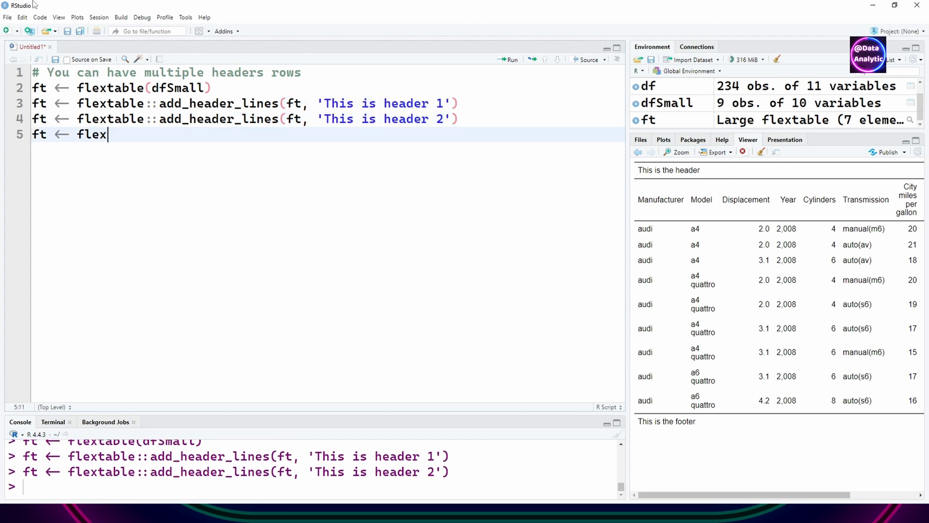
text(table::add_header_lines(ft, 'This is header 3'))
text(ft <- flextable::align(ft, i = 1, )
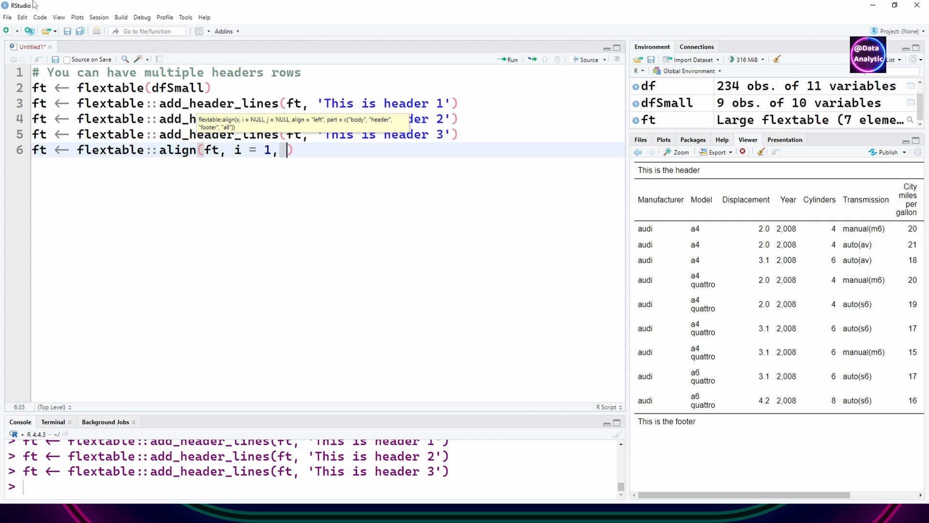
text(part = 'header' , align = 'left') # row 1)
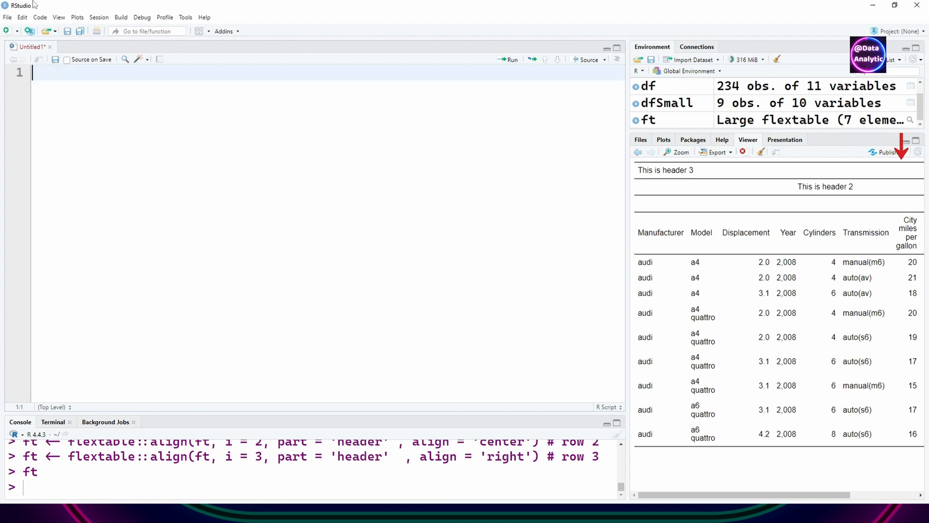
text(# Header adjustment)
text(ft <)
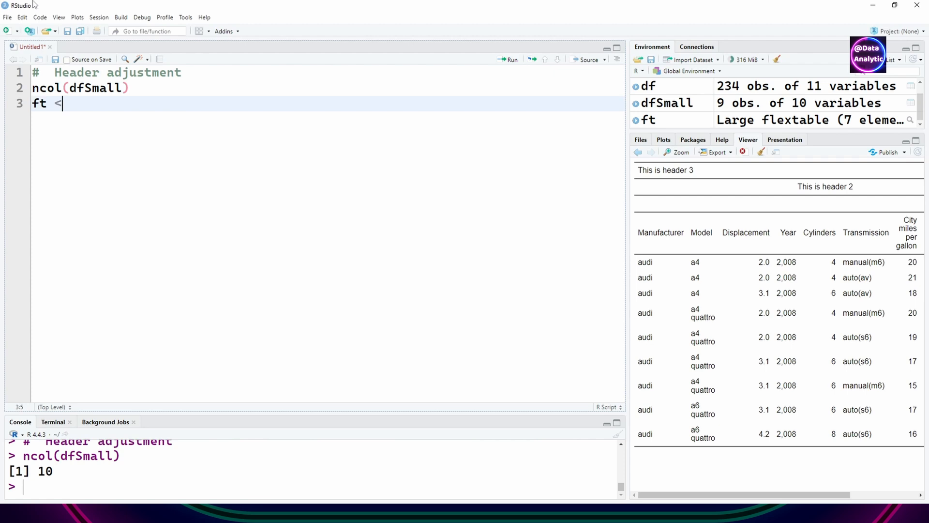
Step: Rebuild ft from dfSmall, draft add_header_row, and start a '# Final table ----' section
text(flextable(dfSmall))
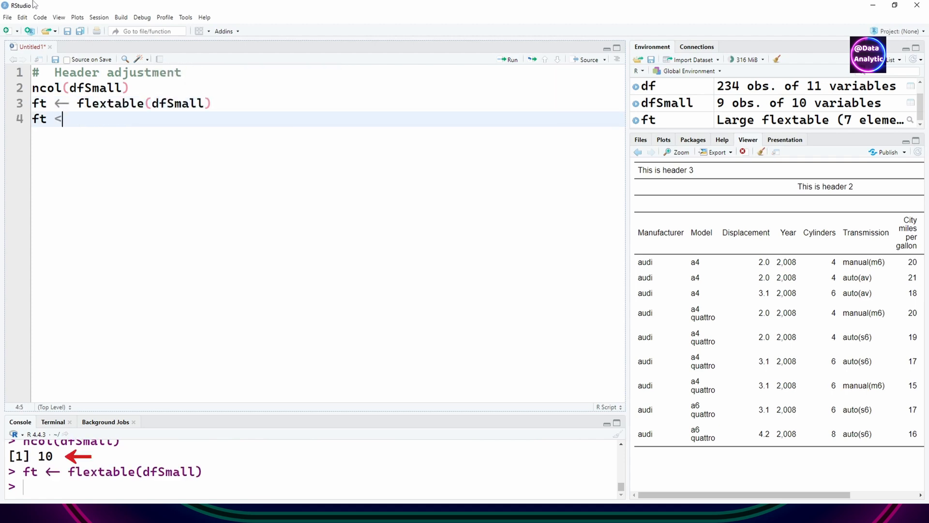
text(flextable::add_header_row(ft,)
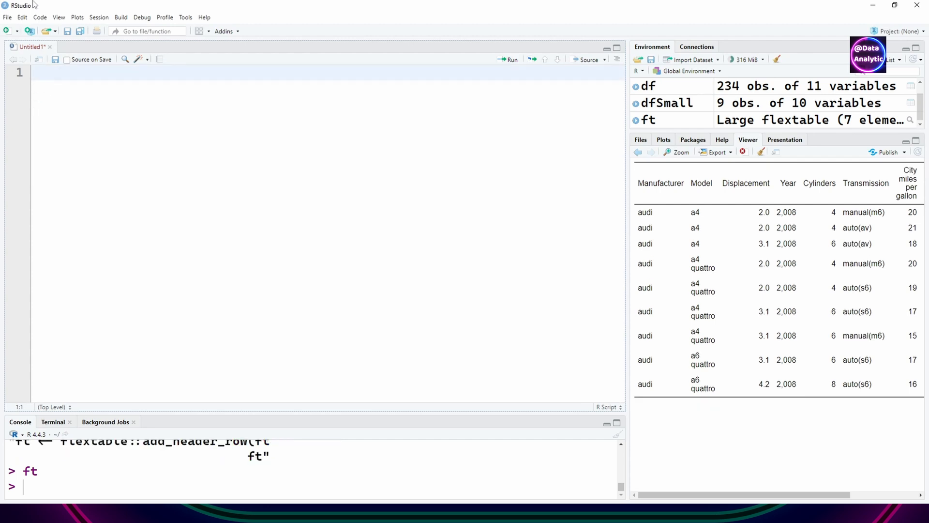
text(# Final table ----)
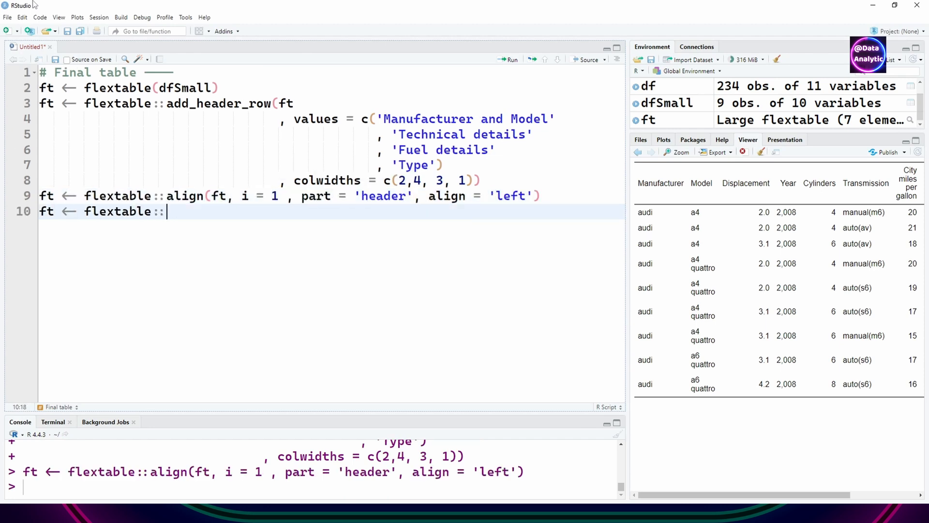
Step: Colour header row 1 cells gold, grey, green and light blue, and begin row 2 colouring
text(bg(ft, i = 1,j = 1 , bg = 'gold', part = 'header'))
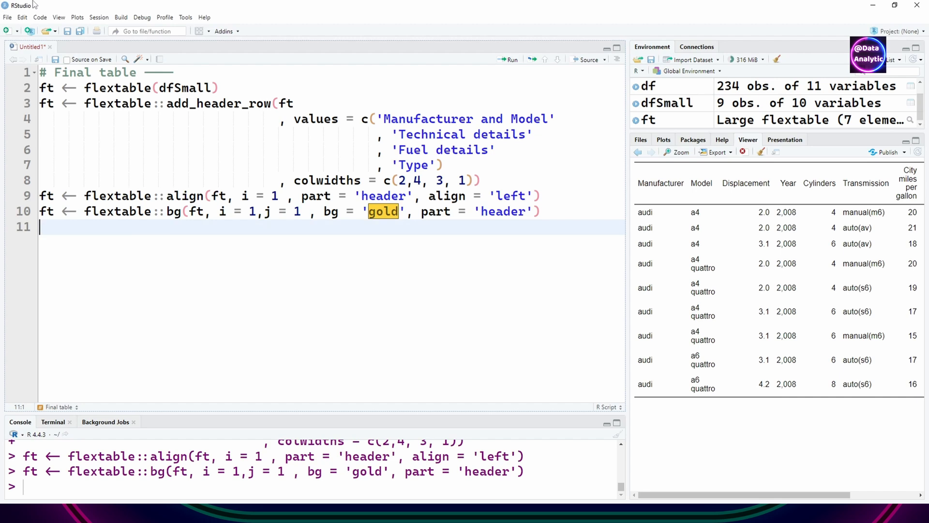
text(ft <- flextable::bg(ft, i = 1,j = 3 , ))
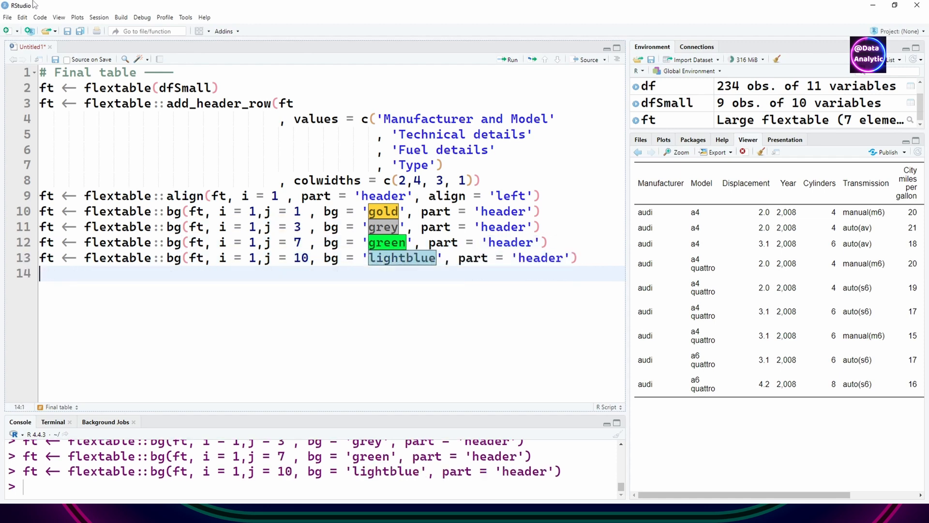
text(ft <- flextable::bg(ft, i = 2,)
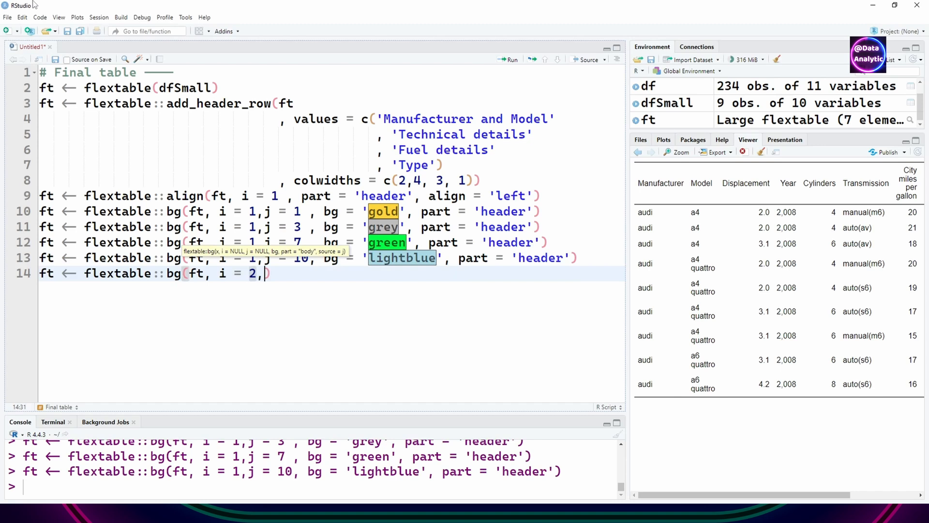
Step: Make header row 2 light pink, add a top 'Details of vehicles' line, and left-align headers
text(bg = 'lightpink', part = 'header'))
text(ft ← flextable::add_header_lines(ft, 'Details o)
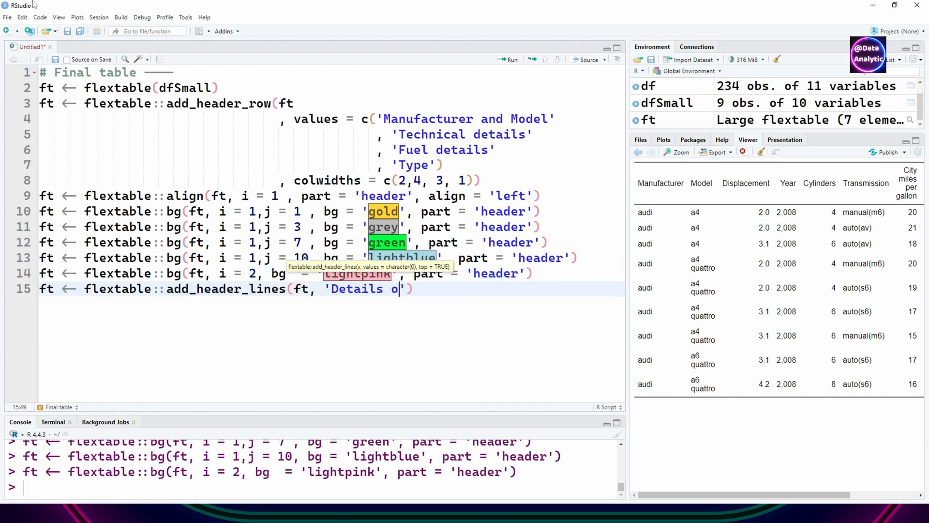
text(f vehicles' , top = TRUE))
text(ft ← flextable::bg(ft, i = 1 , bg   = 'lightblue' , part )
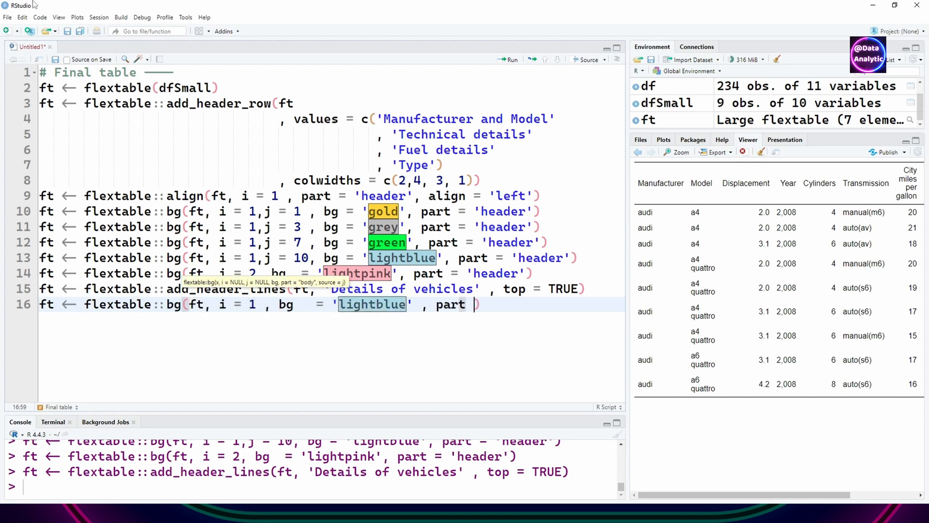
text(flextable::align(ft, i = 1 ,)
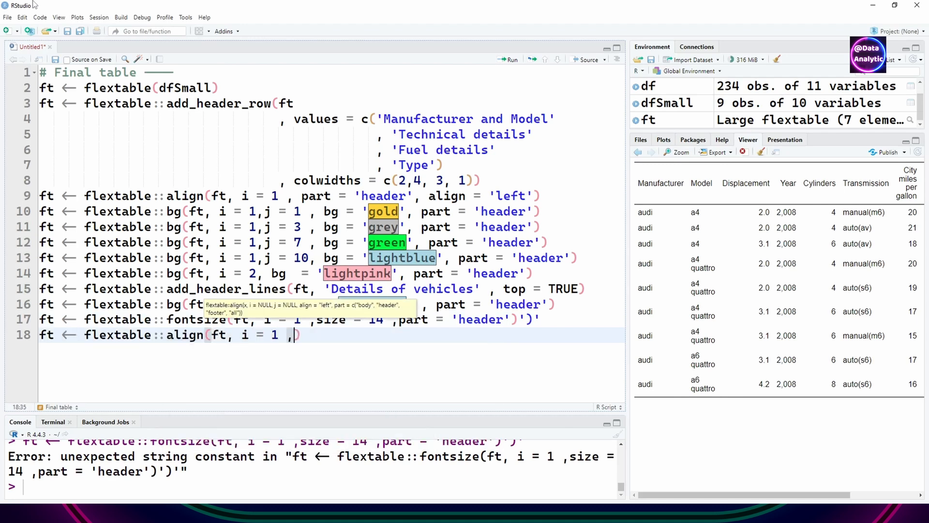
text(part = 'Car data' , align = 'left'))
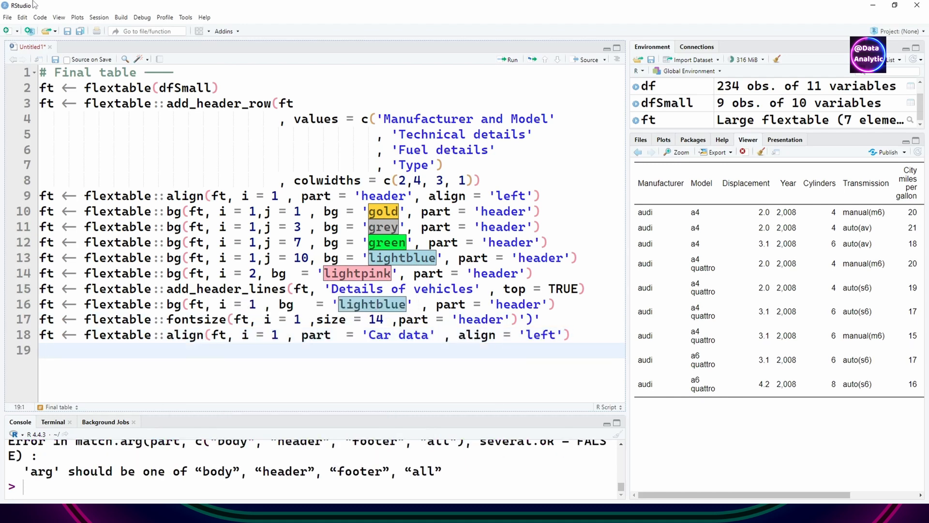